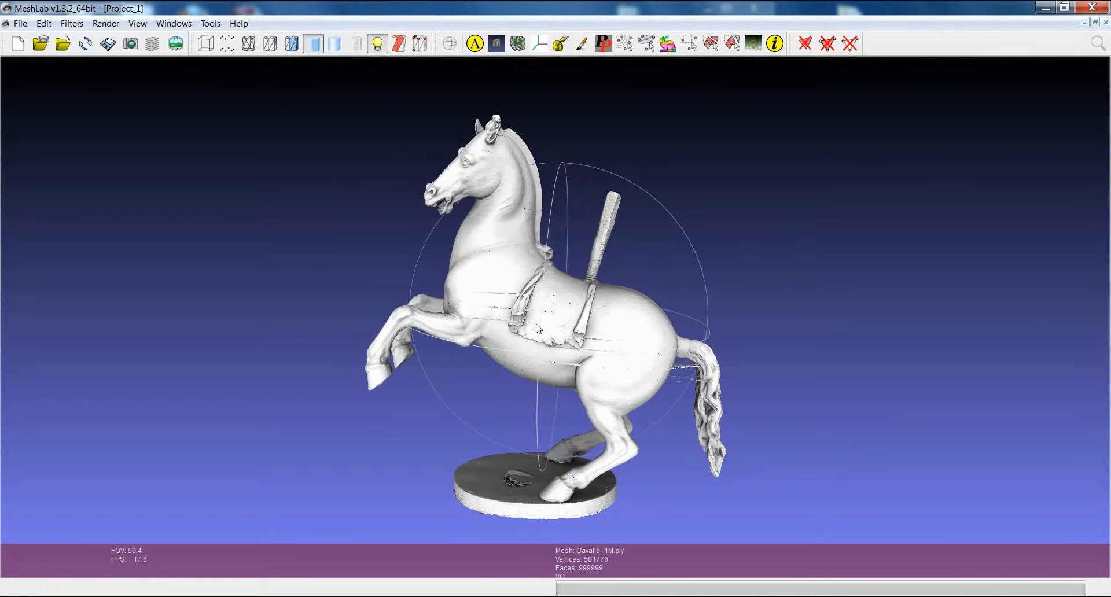
Orbit the horse mesh through several angles to inspect it.
left_click_drag(535, 328, 591, 363)
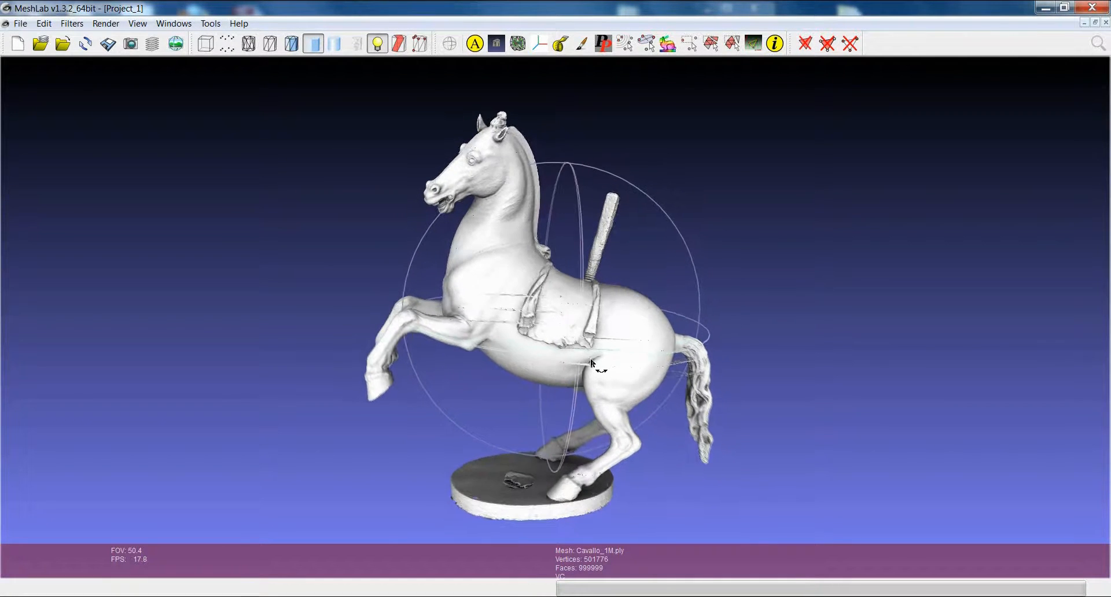
left_click_drag(591, 364, 566, 358)
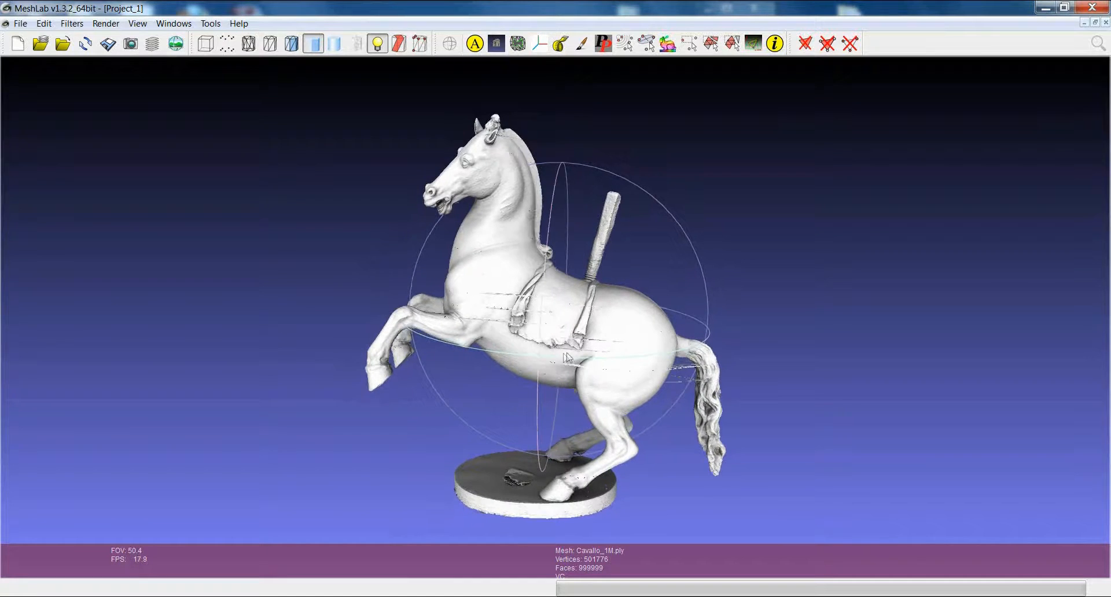
left_click_drag(566, 358, 514, 373)
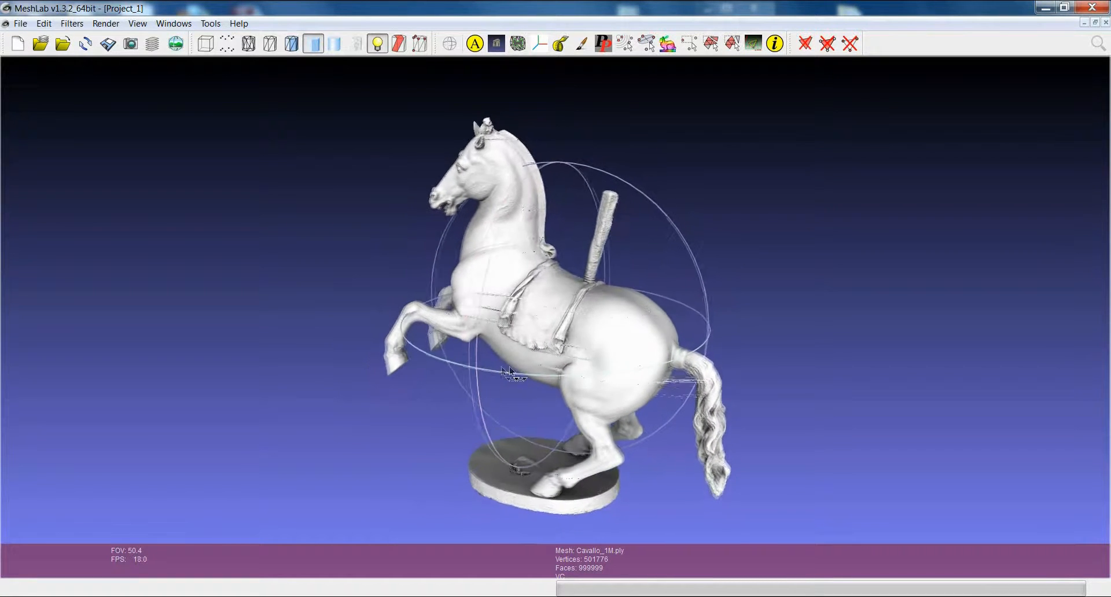
left_click_drag(510, 376, 368, 201)
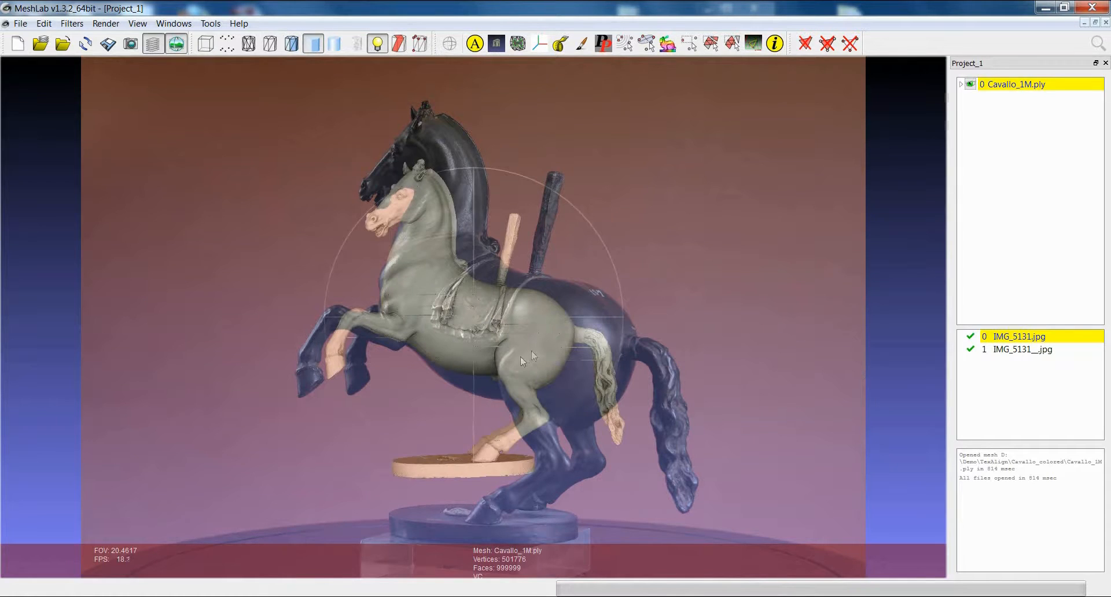
Rotate and shift the mesh until its outline, hindquarters and legs match the photographed horse.
left_click_drag(520, 360, 474, 414)
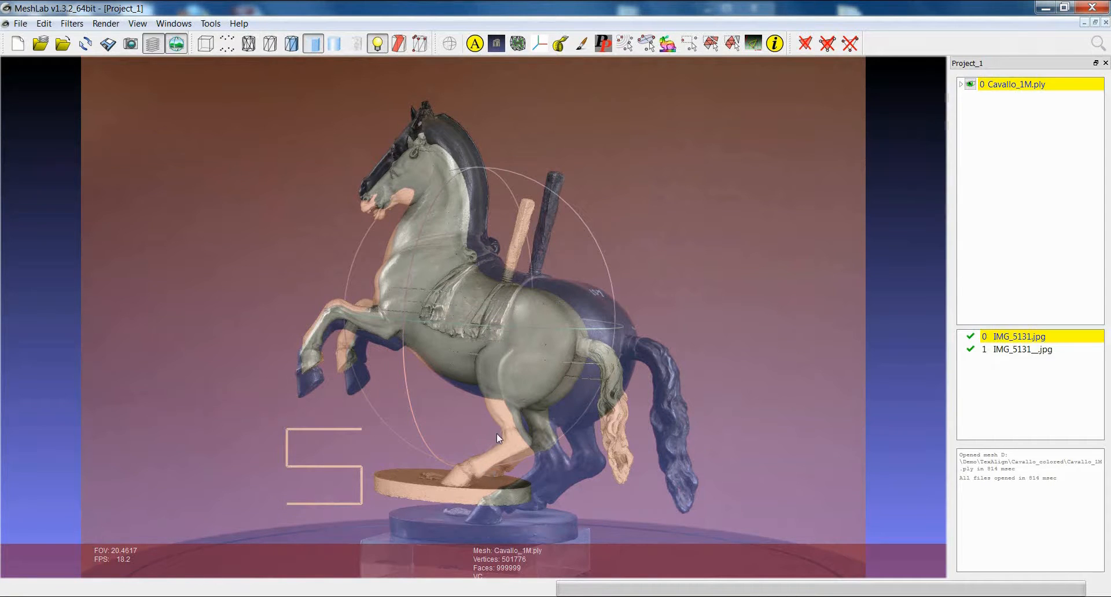
left_click_drag(496, 438, 418, 333)
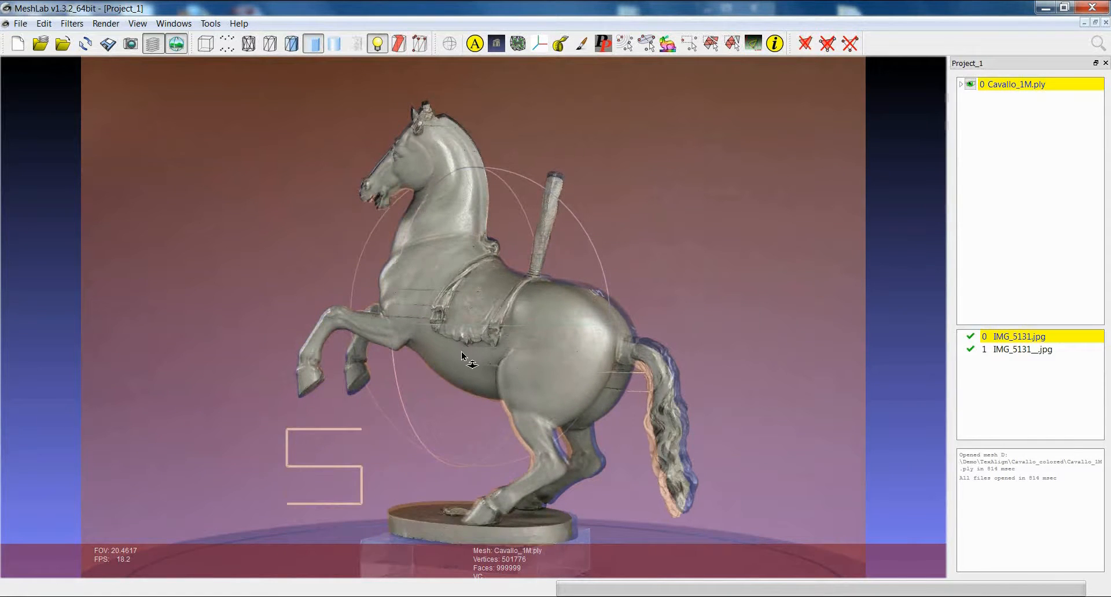
left_click_drag(464, 358, 517, 365)
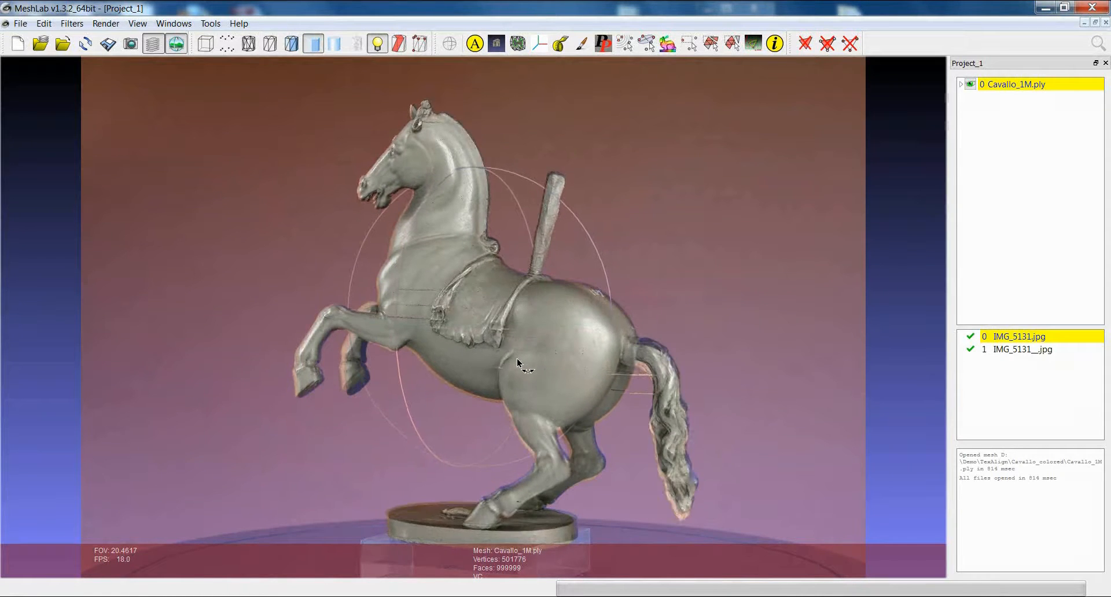
left_click_drag(517, 363, 512, 355)
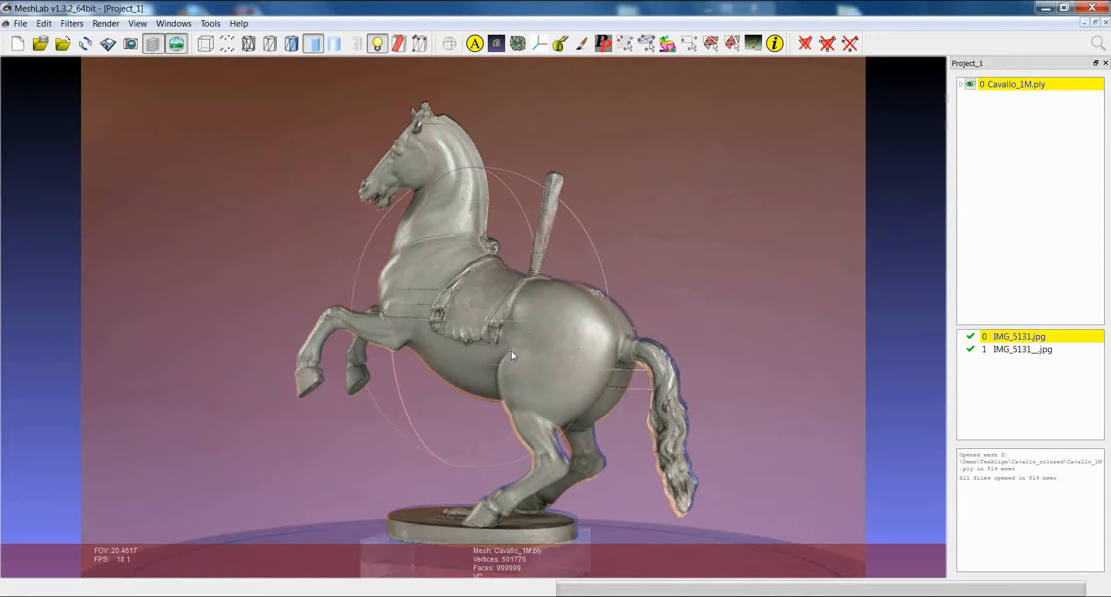
left_click_drag(514, 354, 631, 354)
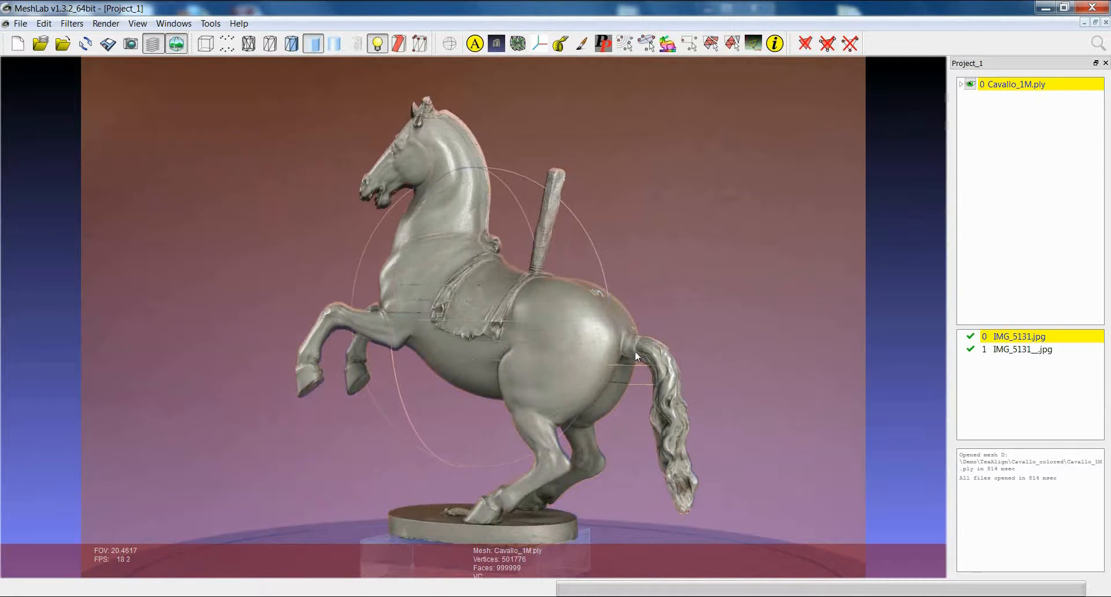
left_click_drag(635, 356, 632, 351)
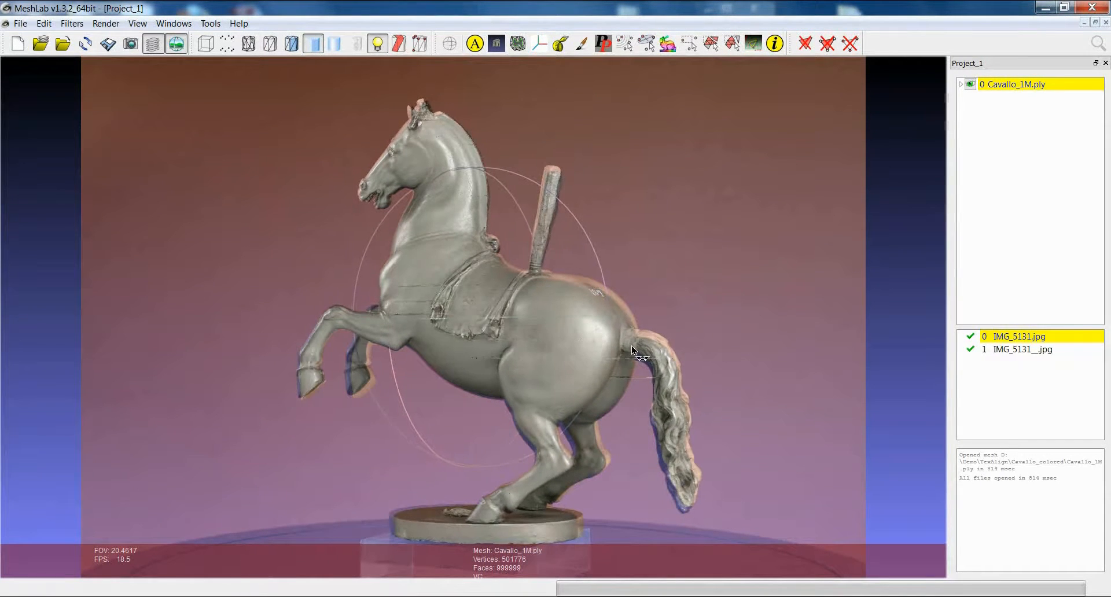
left_click_drag(634, 351, 627, 347)
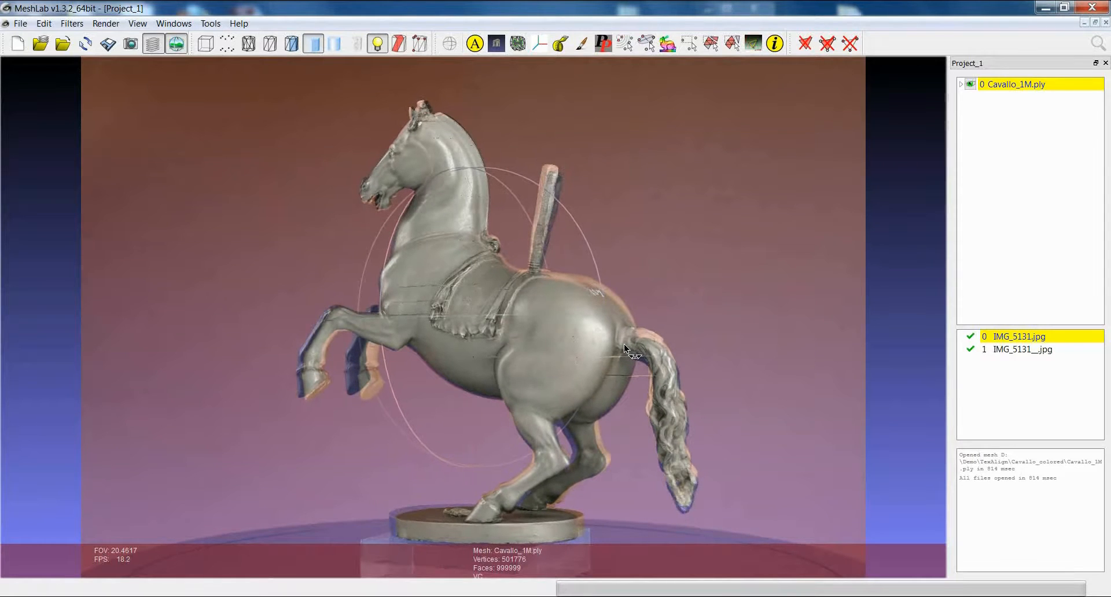
left_click_drag(627, 351, 631, 363)
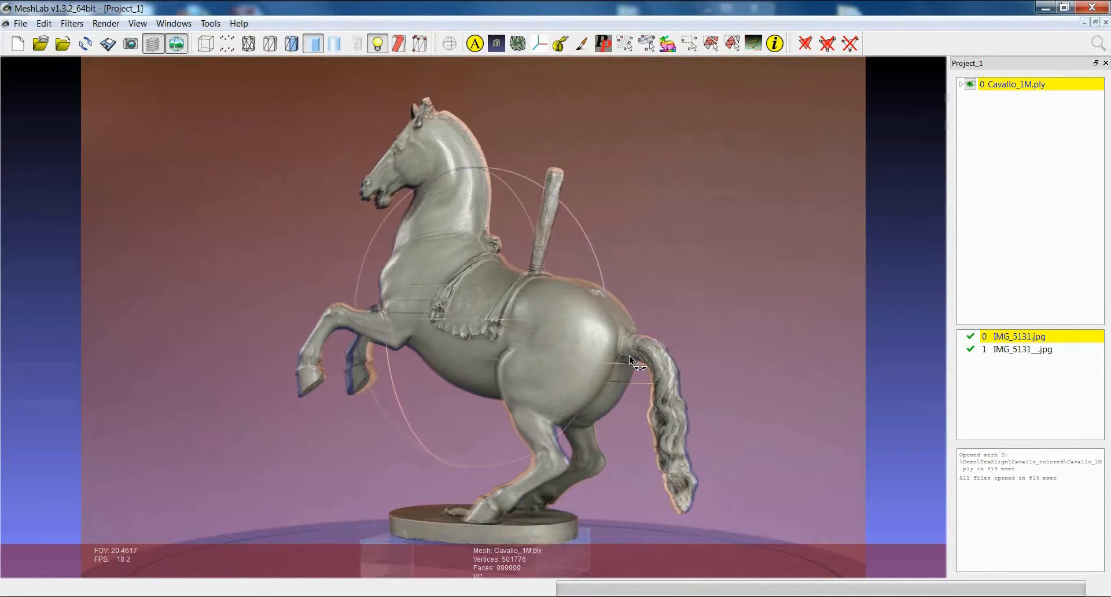
left_click_drag(631, 361, 627, 364)
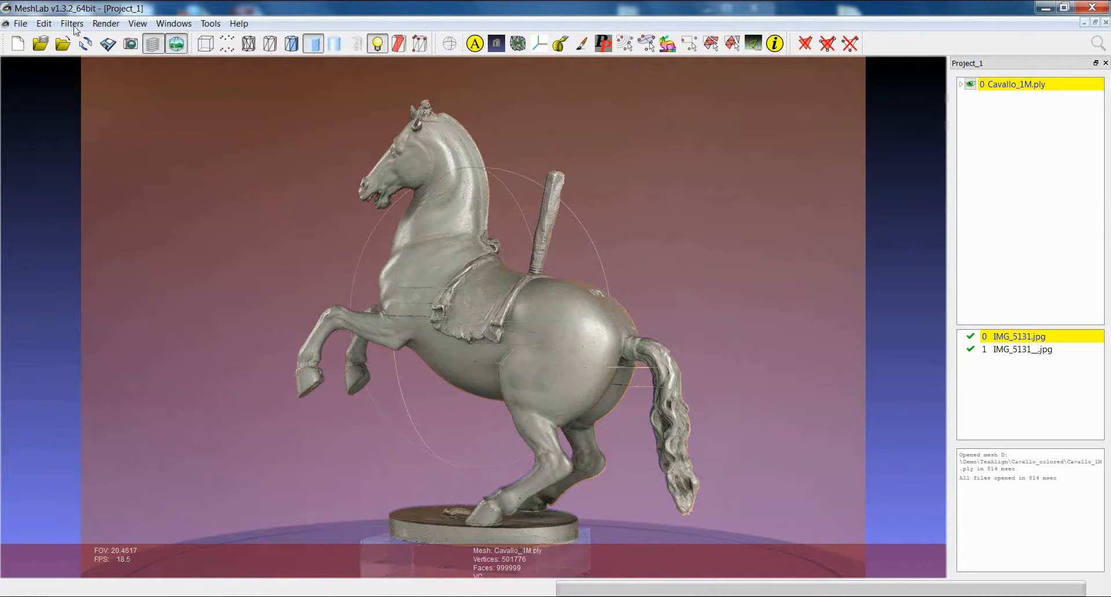
Launch the Filters > Camera > Set Raster Camera filter and drag its dialog aside.
left_click(71, 23)
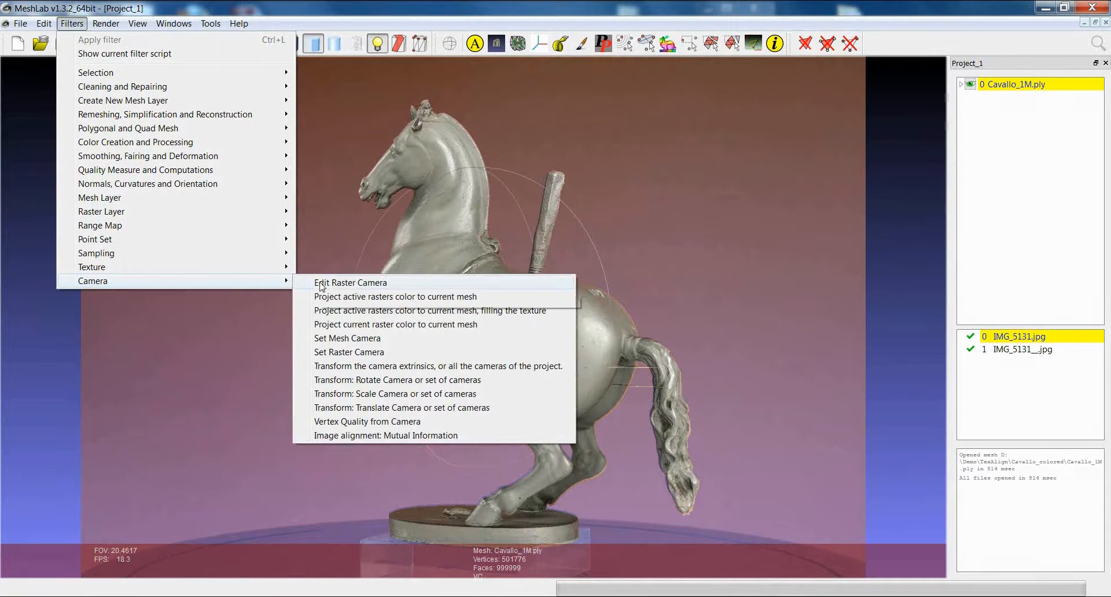
left_click(348, 352)
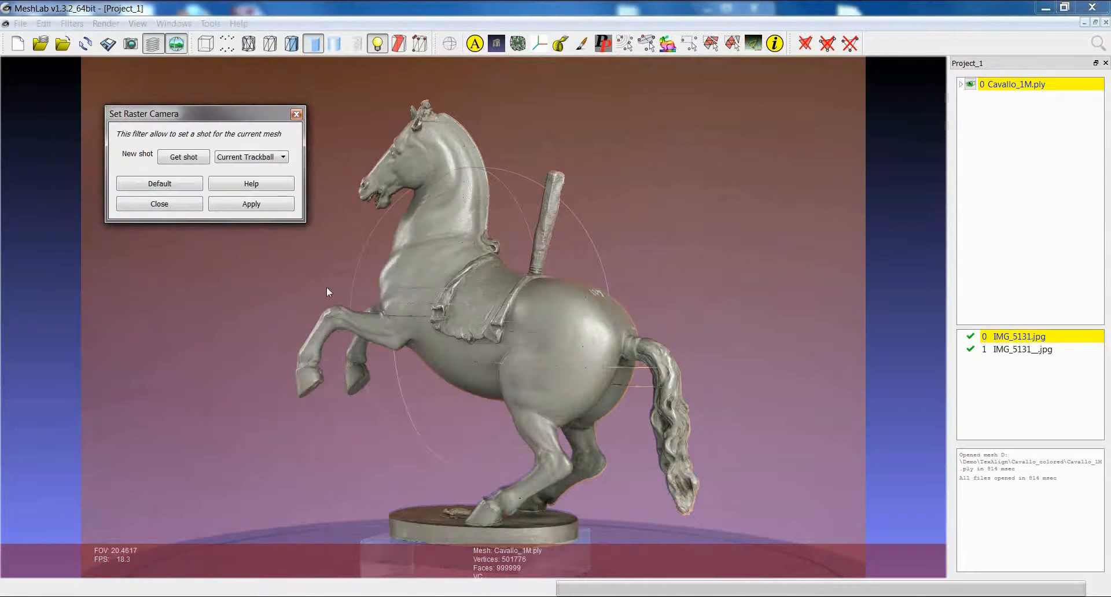
left_click_drag(145, 113, 123, 110)
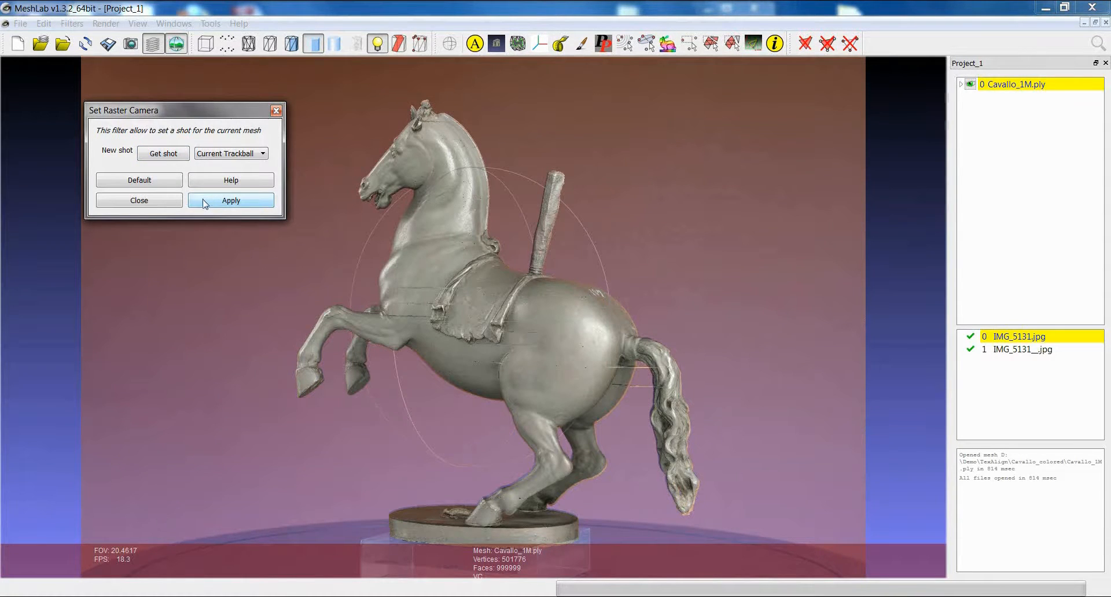
Apply Set Raster Camera so the aligned view becomes the first photo's camera.
left_click(231, 200)
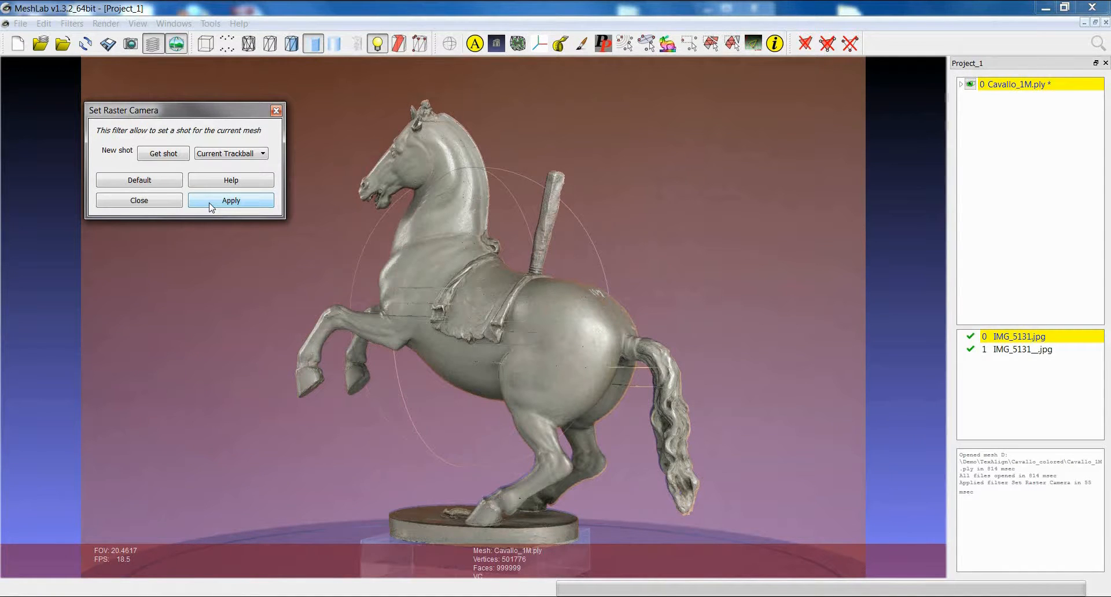
mouse_move(290, 207)
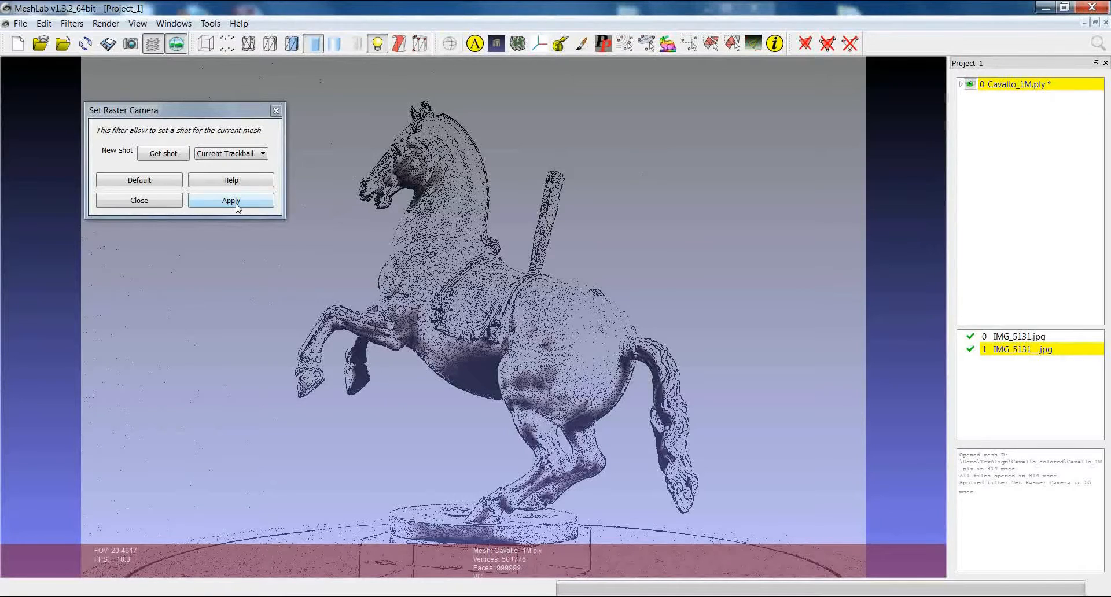
Apply the same shot to the second photo, reselect the first photo, and close the filter.
left_click(231, 200)
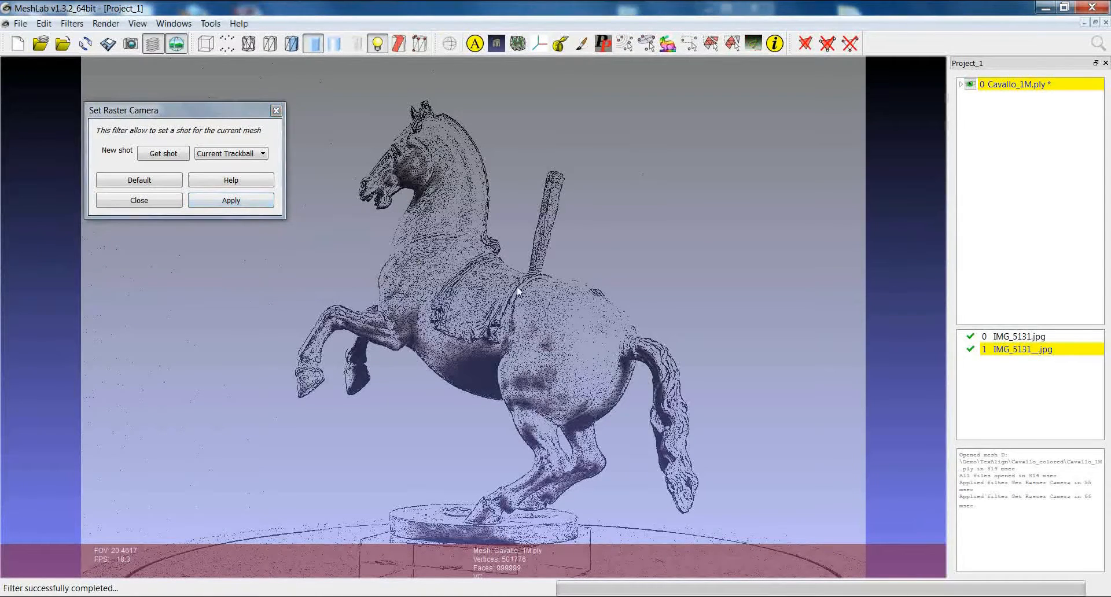
left_click(1024, 349)
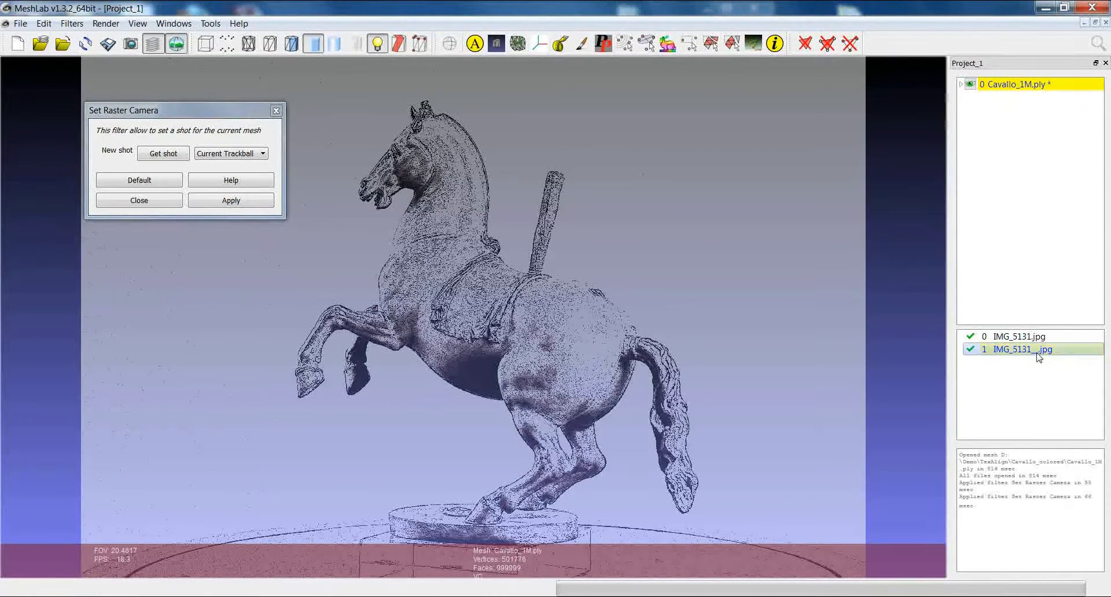
left_click(1022, 350)
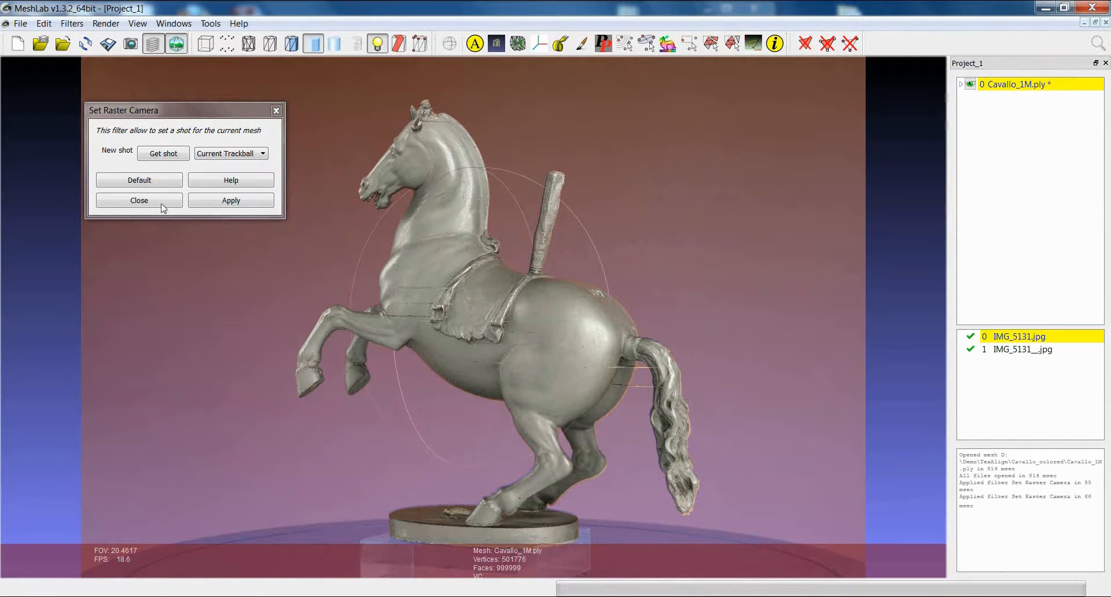
left_click(139, 200)
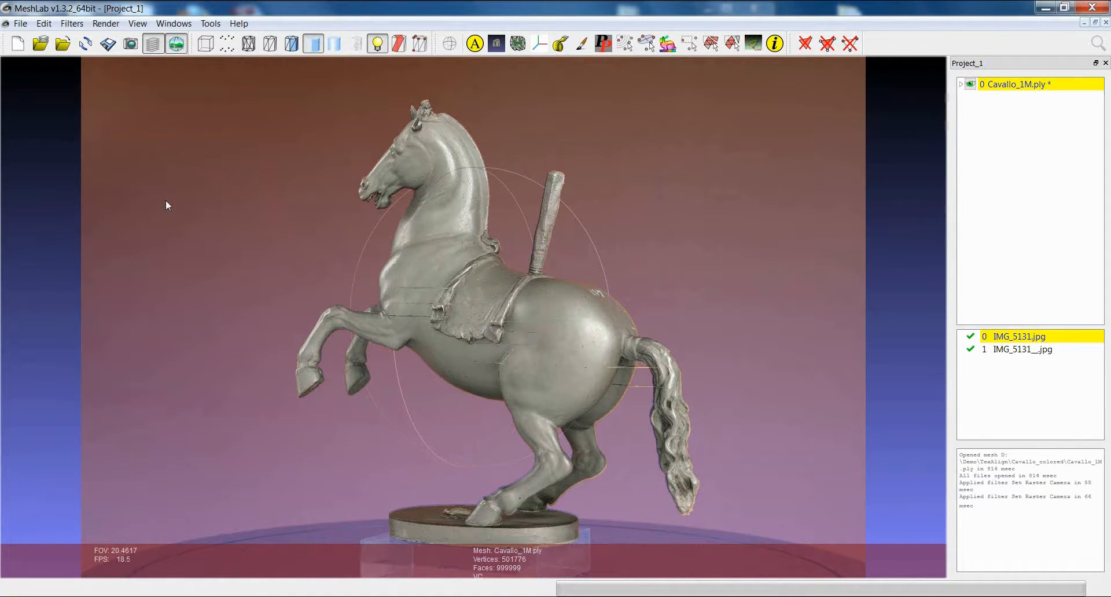